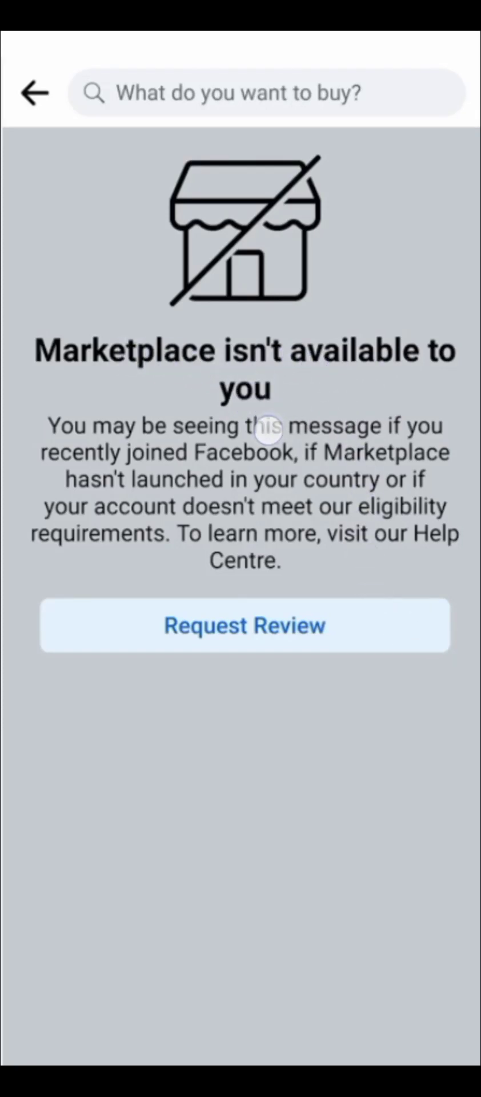
{"action": "mouse_move", "coordinate": [198, 535]}
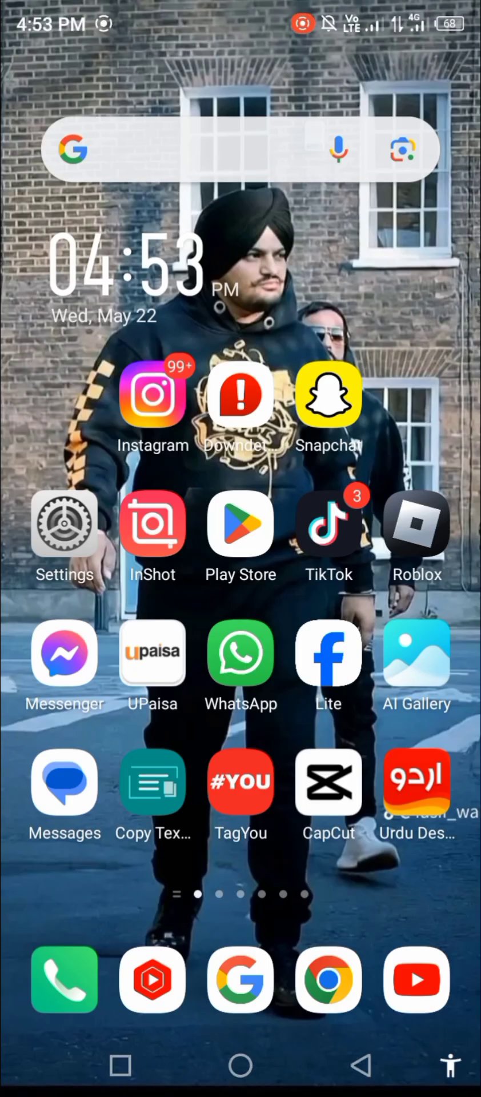
Find Facebook in the Play Store via the recent 'facebook' search and start its update.
{"action": "left_click", "coordinate": [240, 524]}
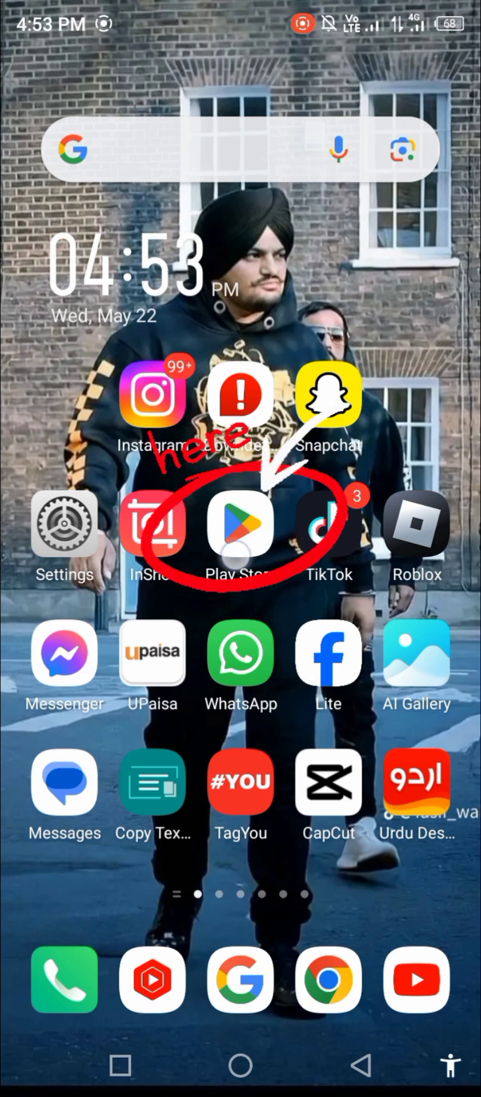
{"action": "left_click", "coordinate": [240, 524]}
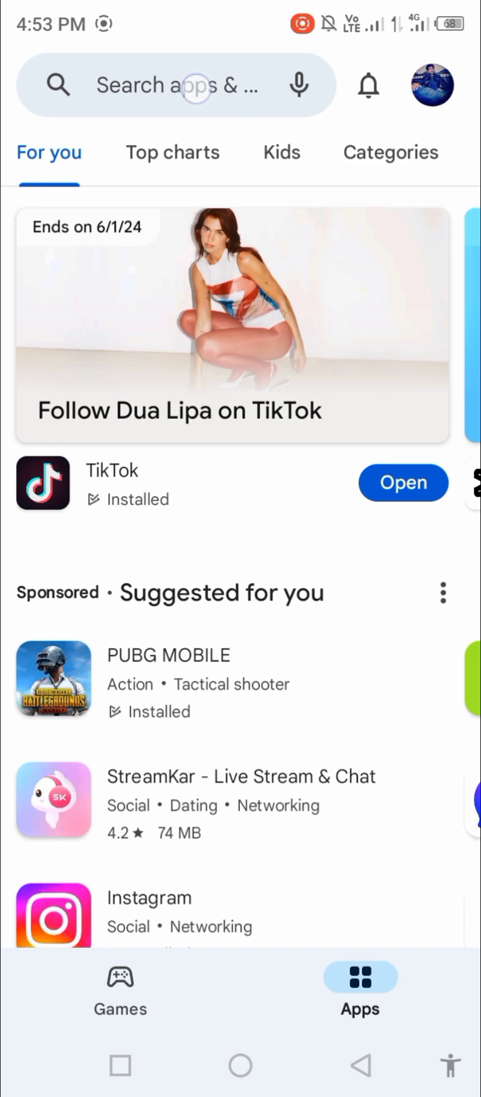
{"action": "left_click", "coordinate": [176, 84]}
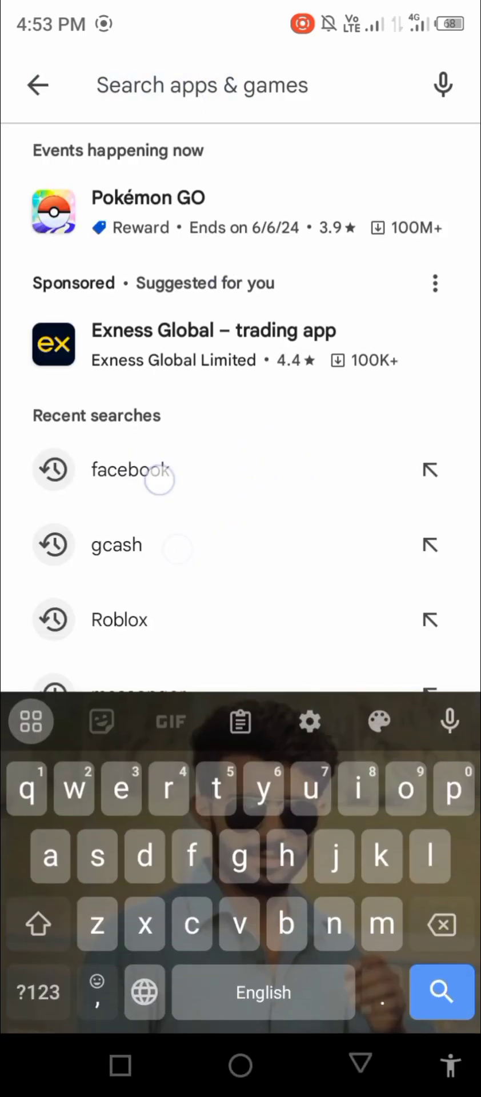
{"action": "left_click", "coordinate": [129, 470]}
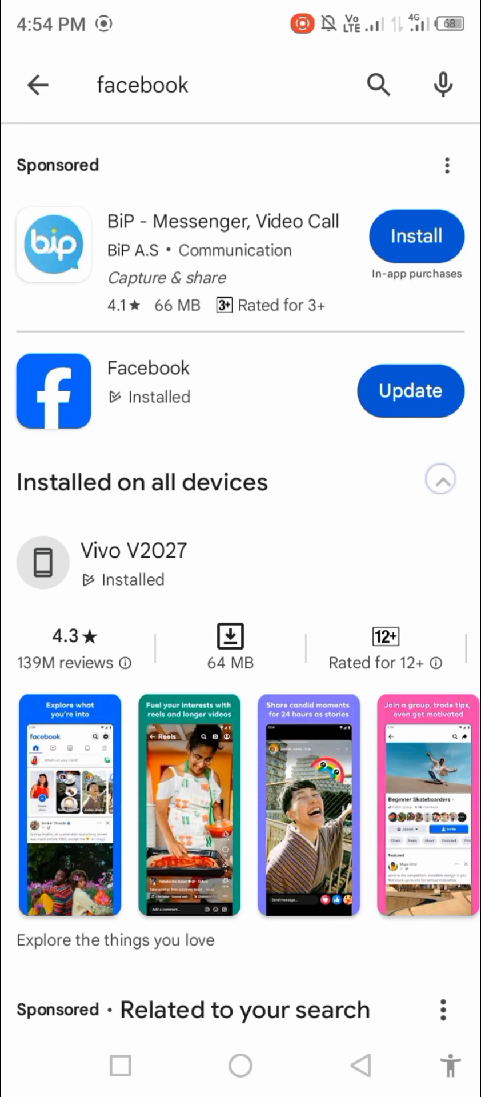
{"action": "left_click", "coordinate": [410, 390]}
{"action": "type", "text": "F"}
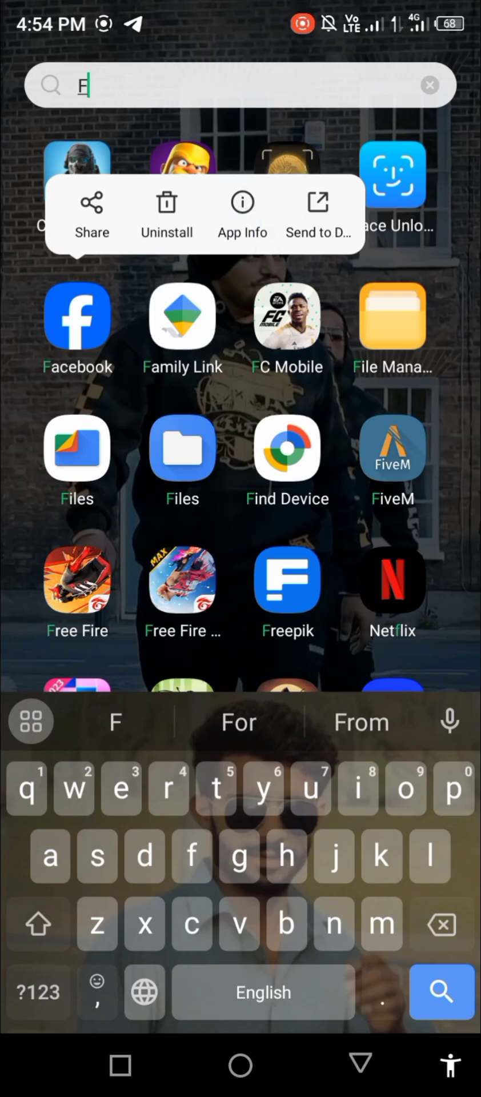
Clear Facebook's cache to 0 B from its Storage & cache settings and return to app info.
{"action": "left_click", "coordinate": [241, 210]}
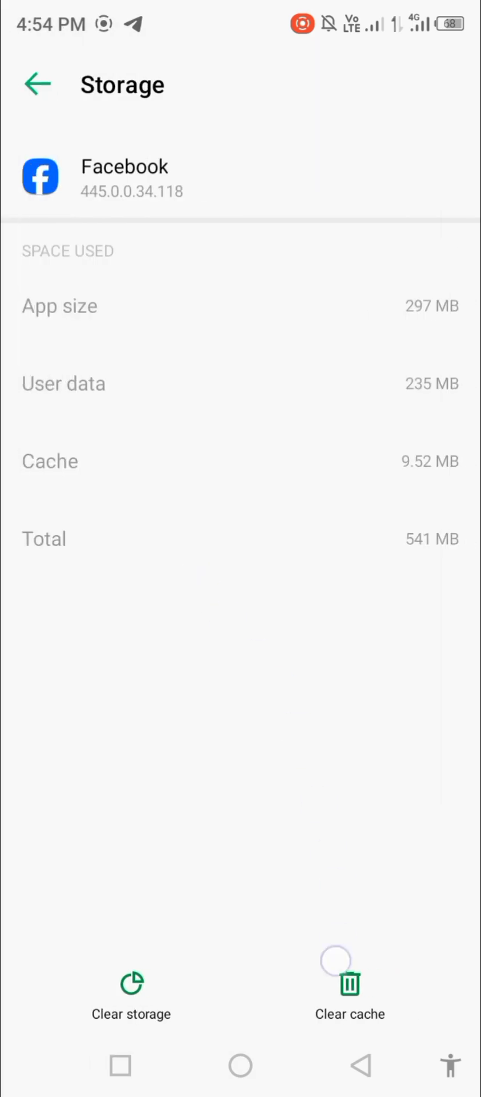
{"action": "left_click", "coordinate": [348, 983]}
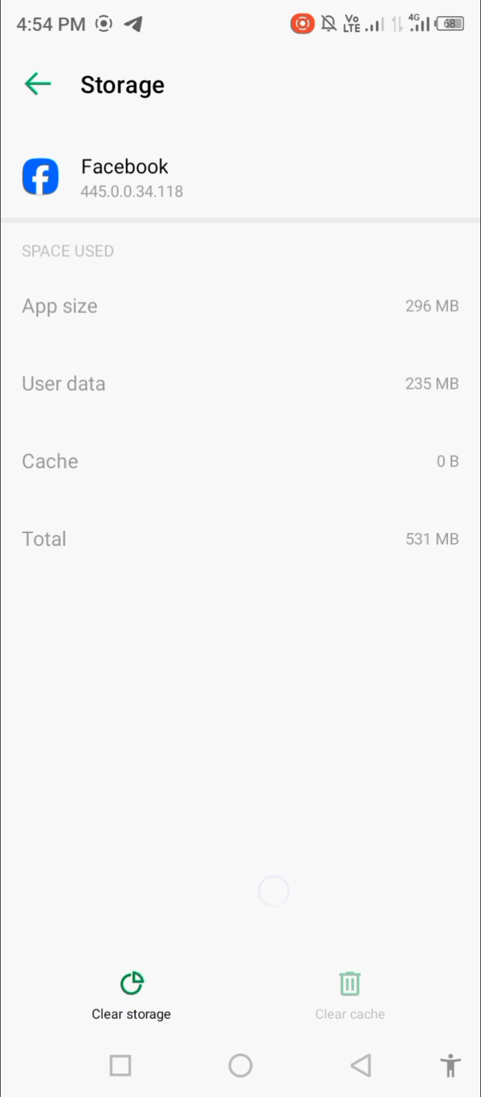
{"action": "left_click", "coordinate": [38, 84]}
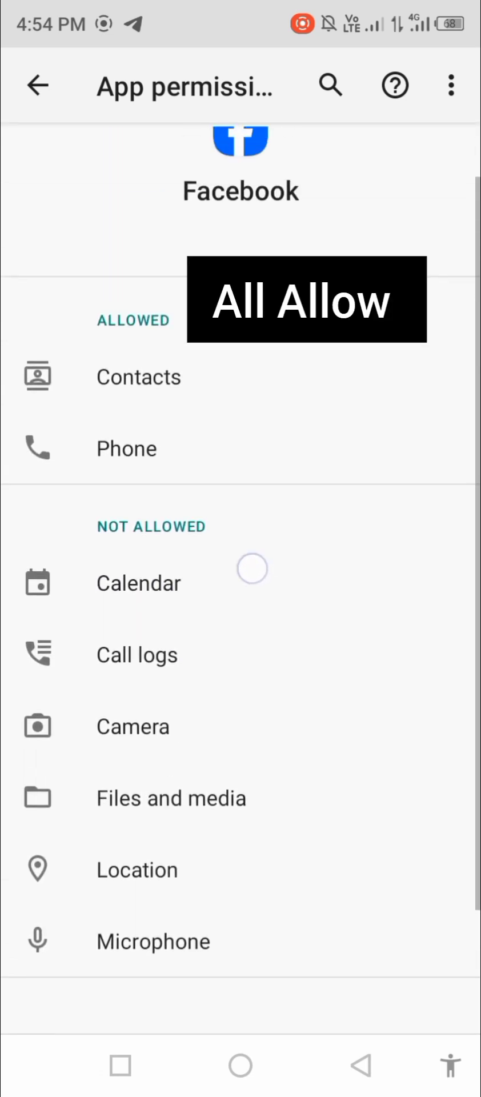
Allow Facebook's blocked Calendar and Microphone permissions, then return to its app info page.
{"action": "left_click", "coordinate": [138, 583]}
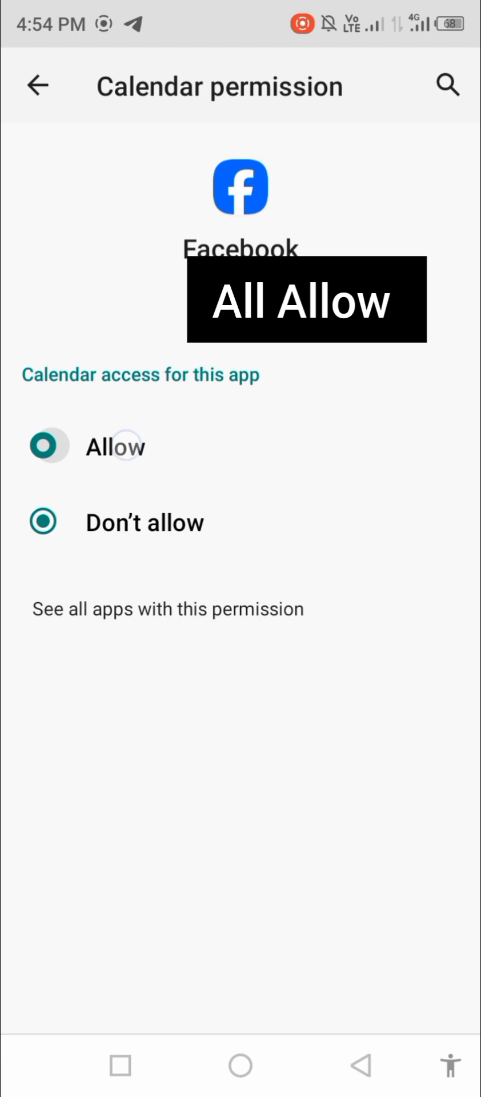
{"action": "left_click", "coordinate": [38, 86]}
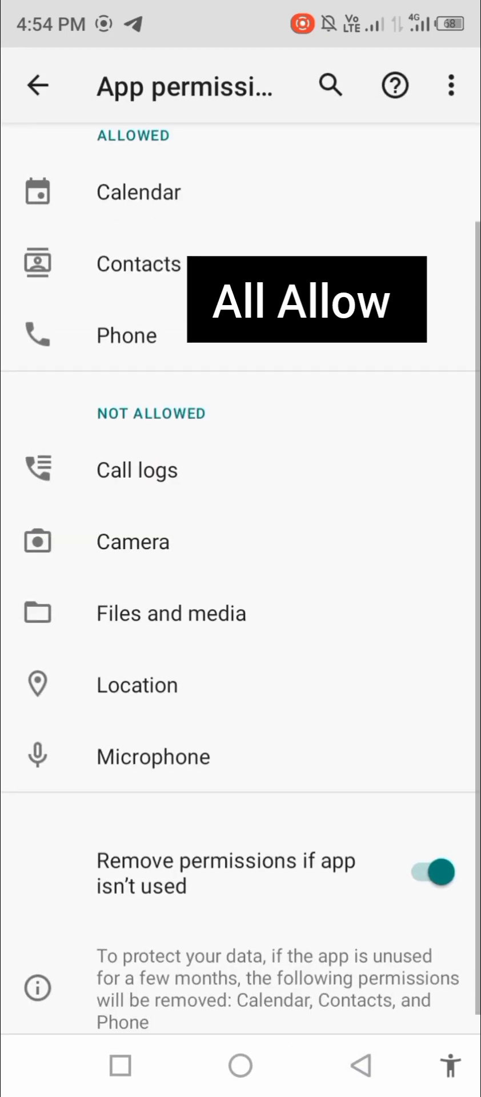
{"action": "left_click", "coordinate": [136, 469]}
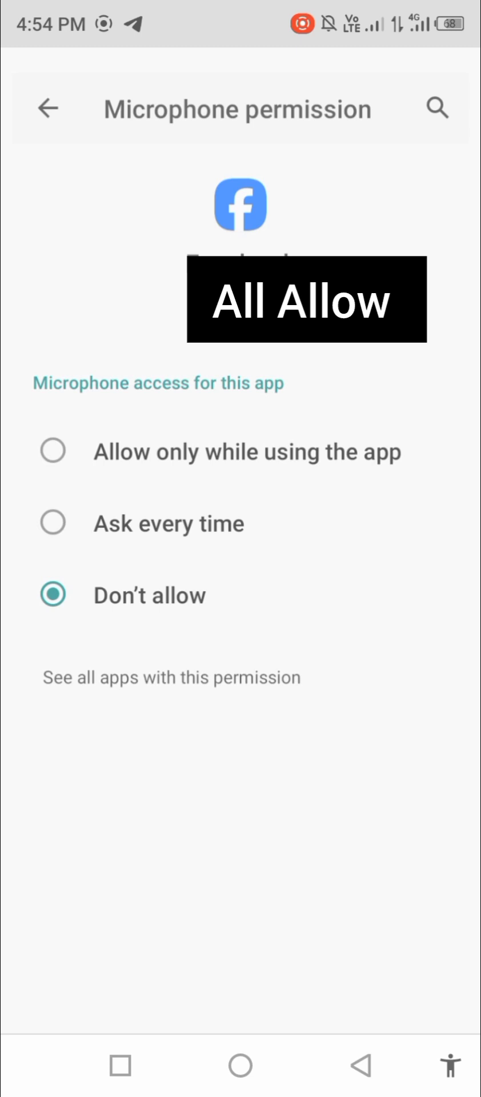
{"action": "left_click", "coordinate": [54, 451]}
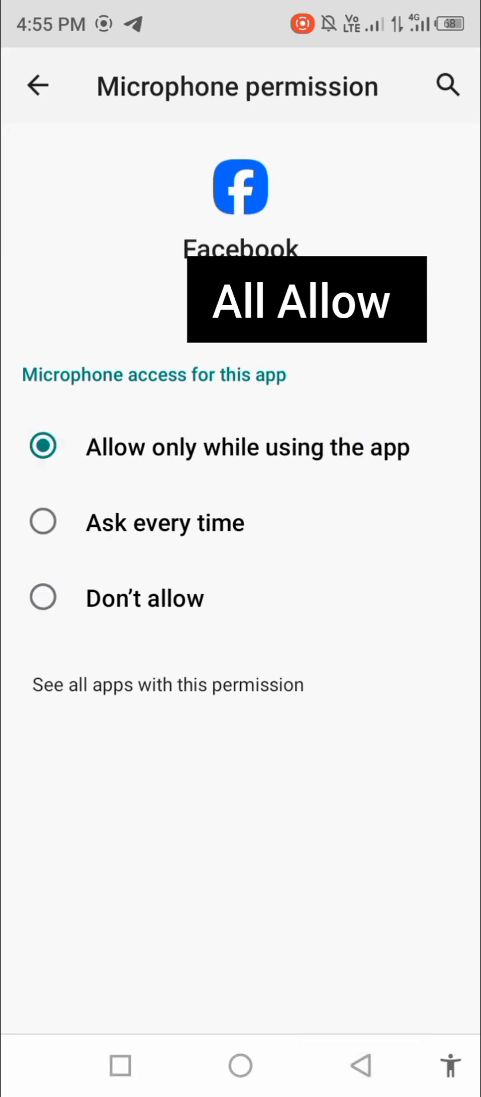
{"action": "left_click", "coordinate": [37, 86]}
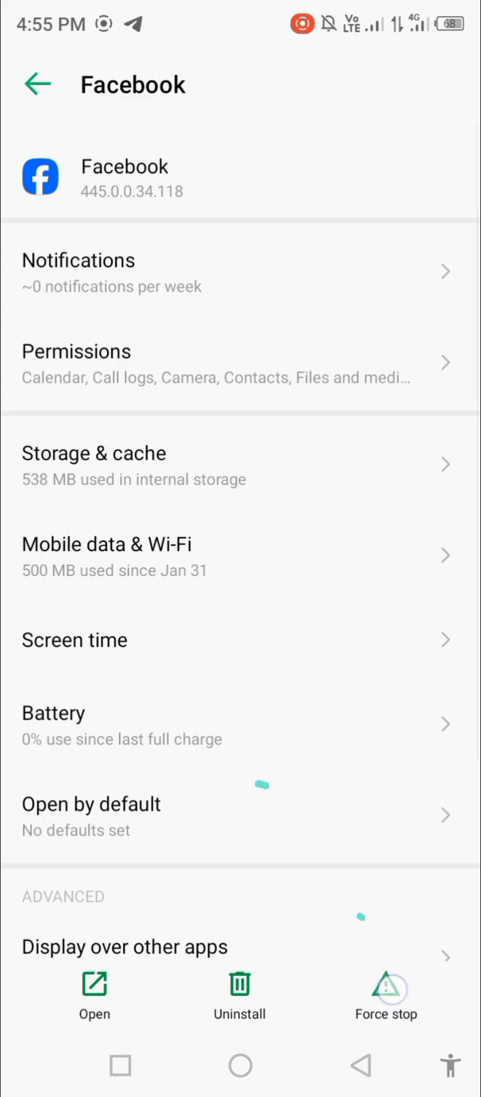
Force stop the Facebook app and confirm.
{"action": "left_click", "coordinate": [385, 995]}
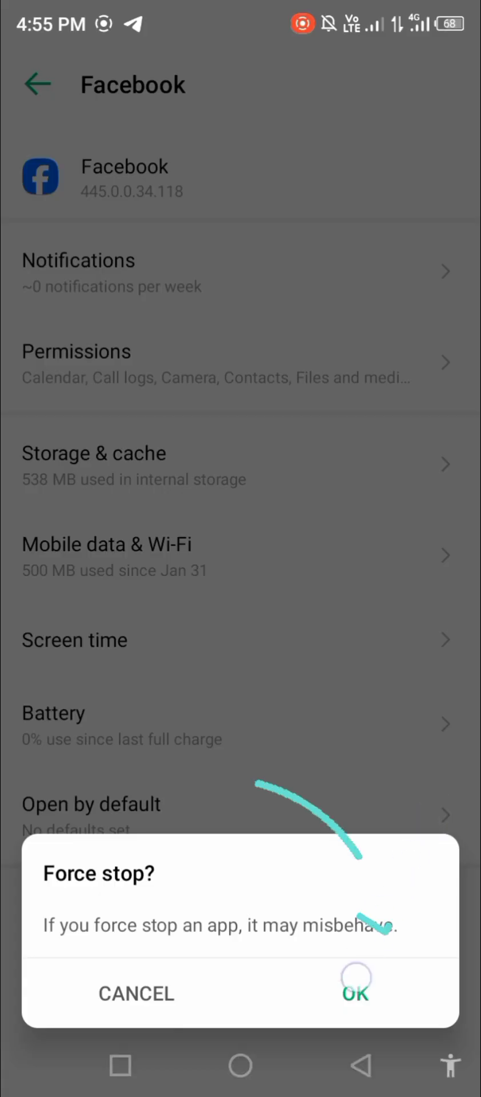
{"action": "left_click", "coordinate": [136, 992]}
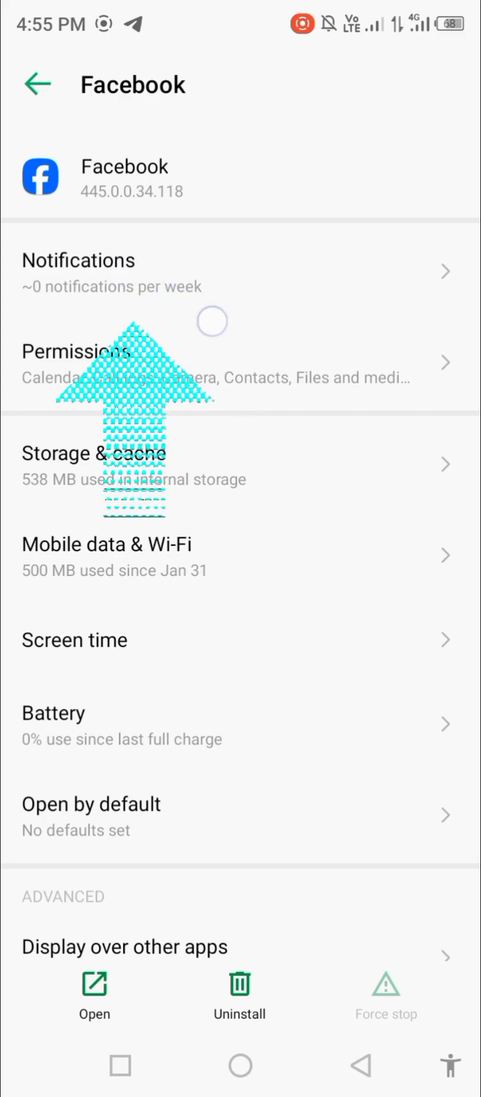
{"action": "scroll", "scroll_direction": "down", "scroll_amount": 3}
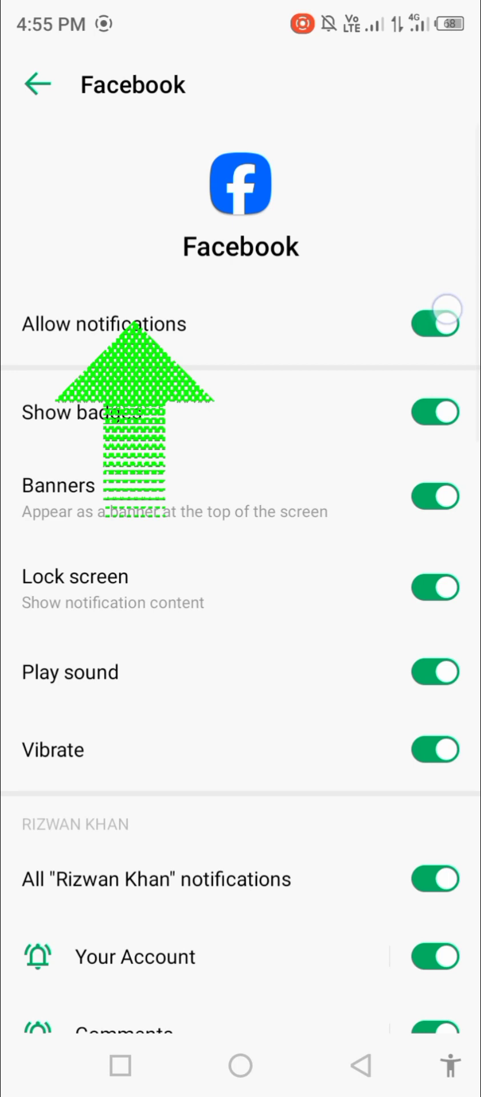
Turn off all Facebook notifications and leave its app settings.
{"action": "left_click", "coordinate": [434, 323]}
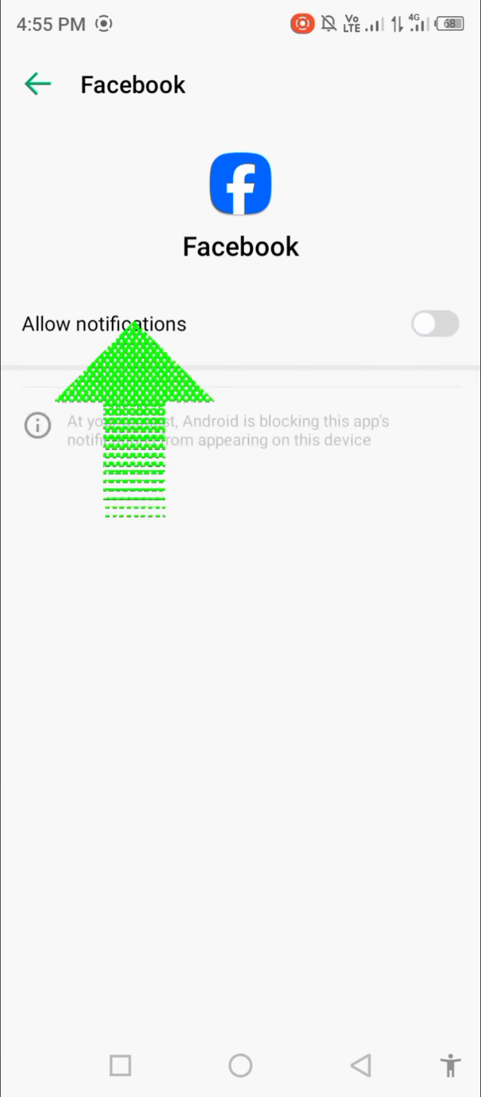
{"action": "left_click", "coordinate": [434, 323]}
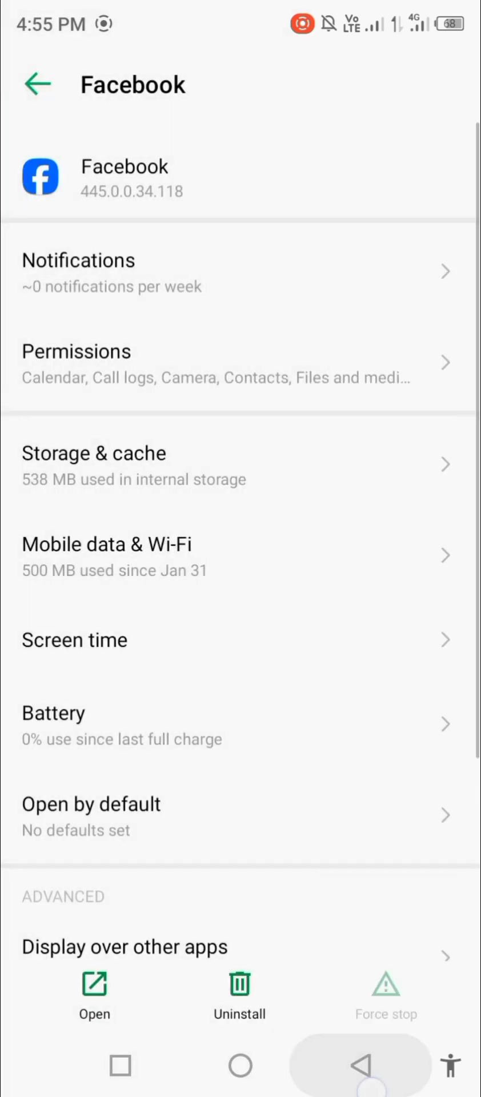
{"action": "left_click", "coordinate": [39, 83]}
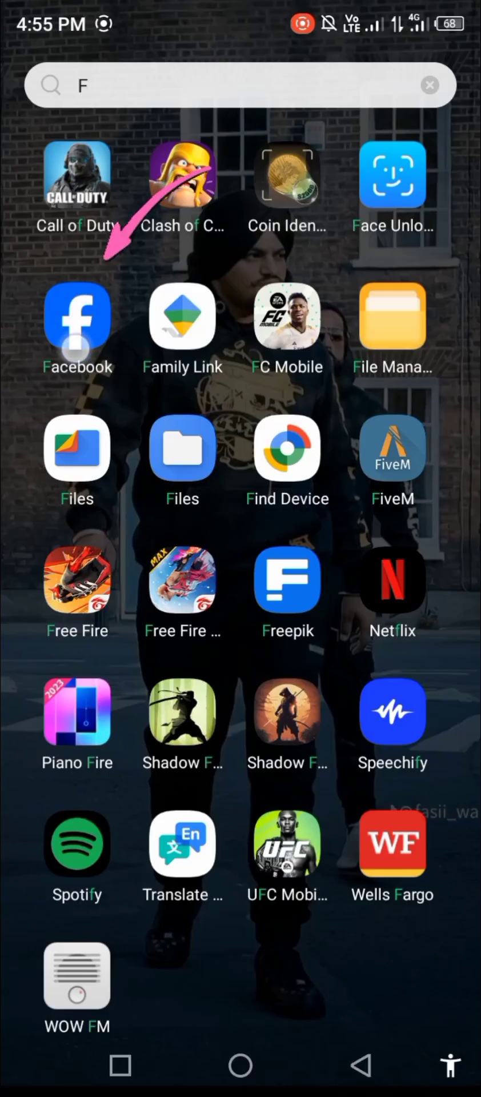
Relaunch Facebook and reach the Settings & privacy page from the main menu.
{"action": "left_click", "coordinate": [78, 318]}
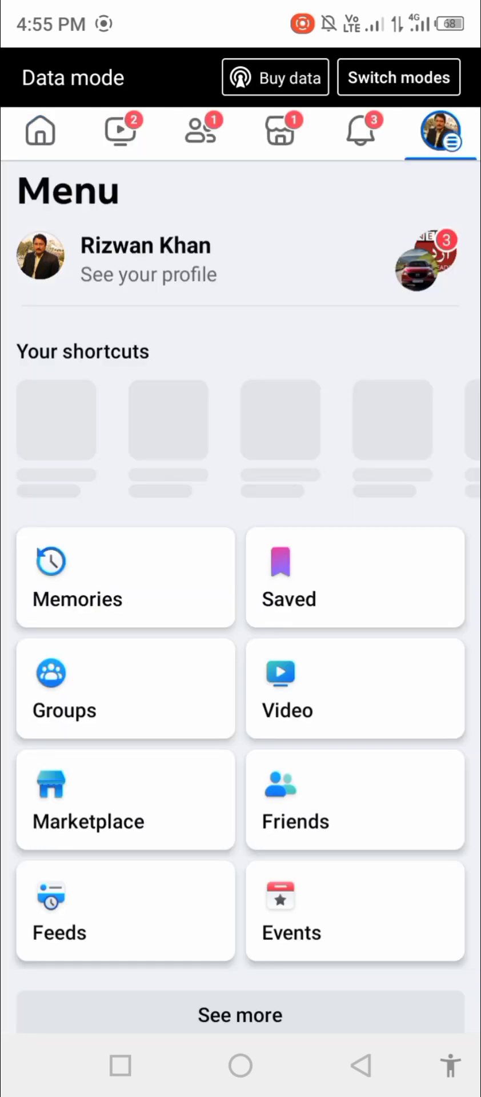
{"action": "scroll", "scroll_direction": "down", "scroll_amount": 3}
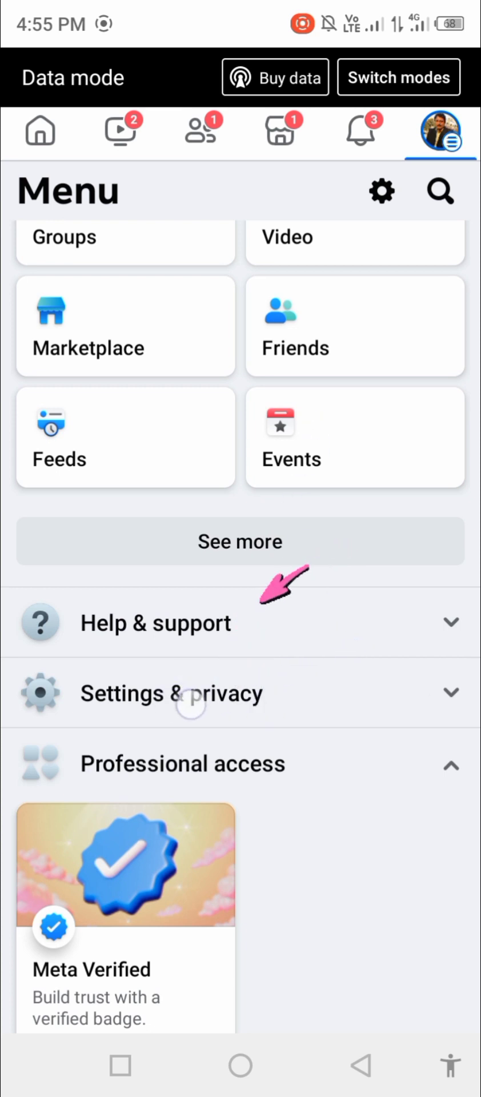
{"action": "left_click", "coordinate": [172, 692]}
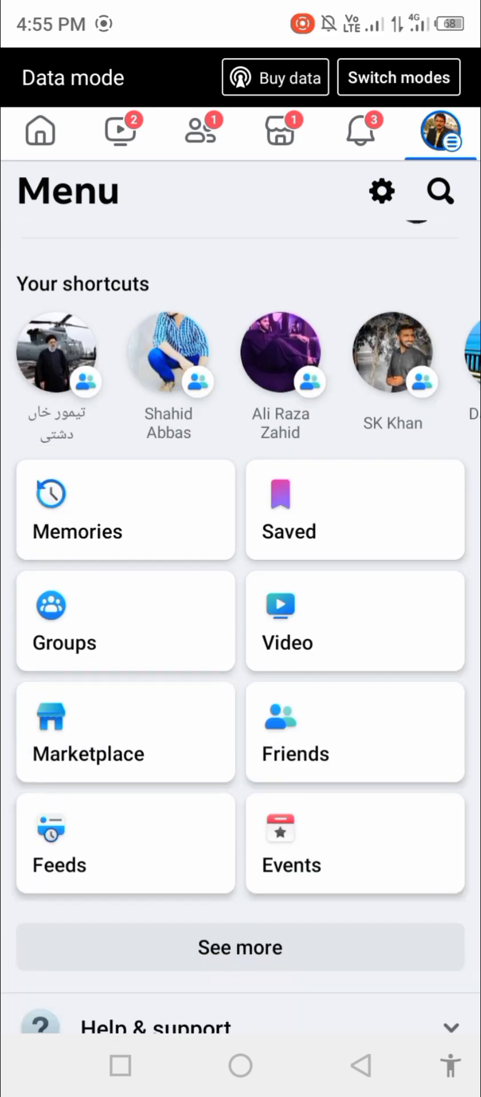
{"action": "scroll", "scroll_direction": "down", "scroll_amount": 3}
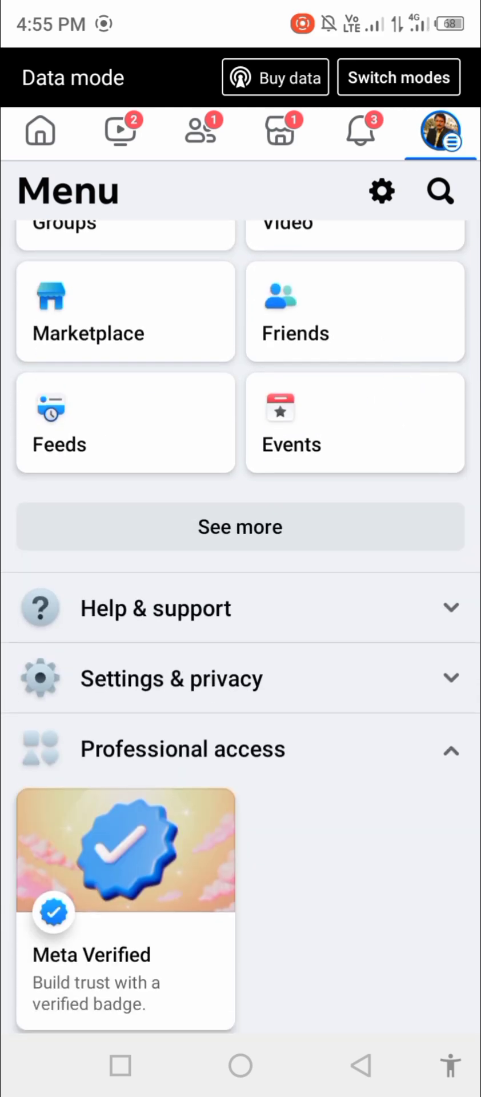
{"action": "left_click", "coordinate": [171, 677]}
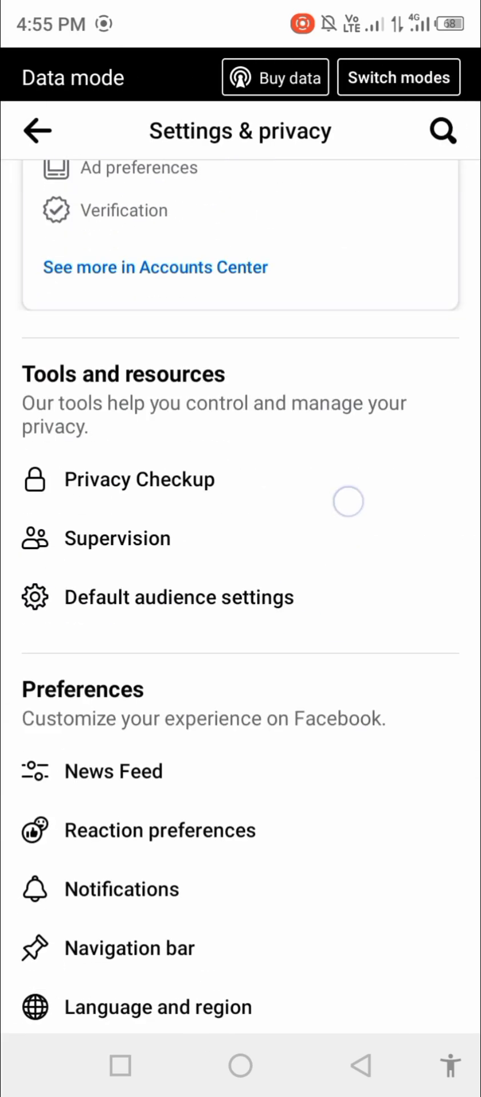
Reach the Shortcut bar customization page via Navigation bar preferences, showing Marketplace pinned.
{"action": "scroll", "scroll_direction": "down", "scroll_amount": 3}
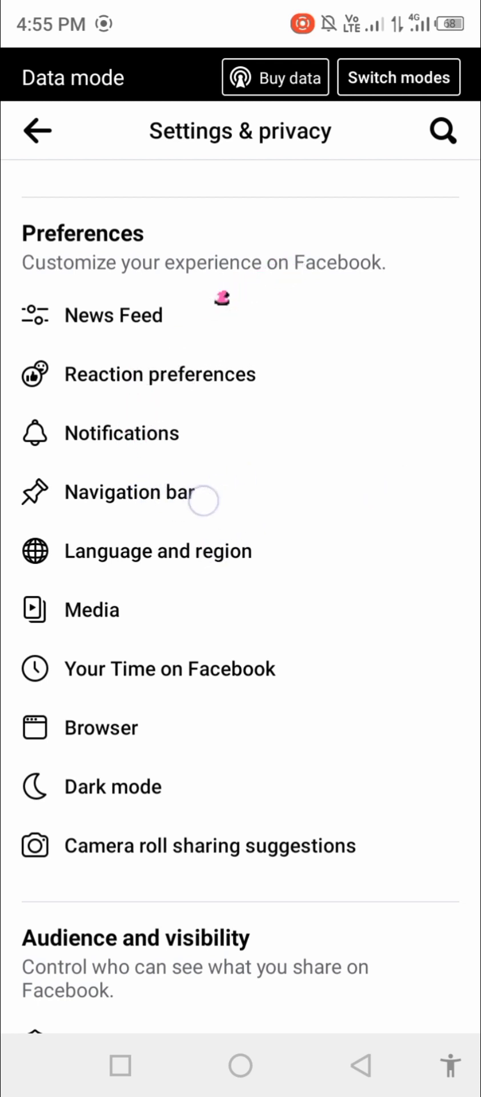
{"action": "left_click", "coordinate": [127, 492]}
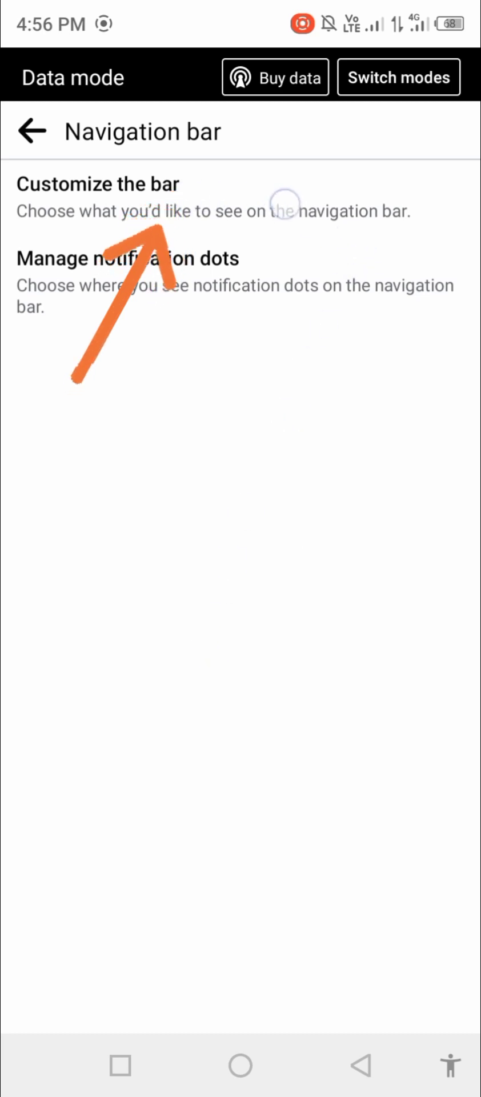
{"action": "left_click", "coordinate": [98, 196]}
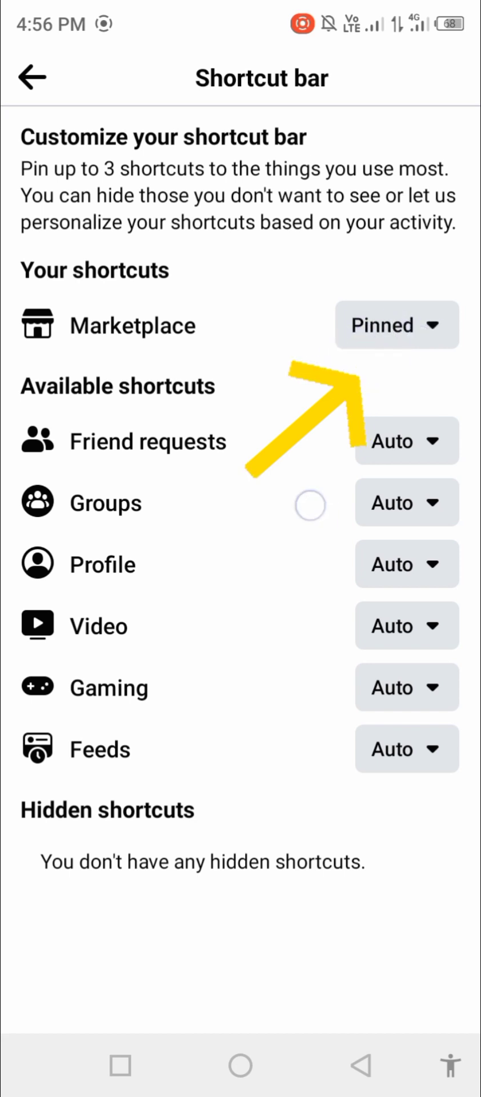
Switch the Marketplace shortcut from Pinned to Auto, then load the Marketplace feed with listings.
{"action": "left_click", "coordinate": [397, 324]}
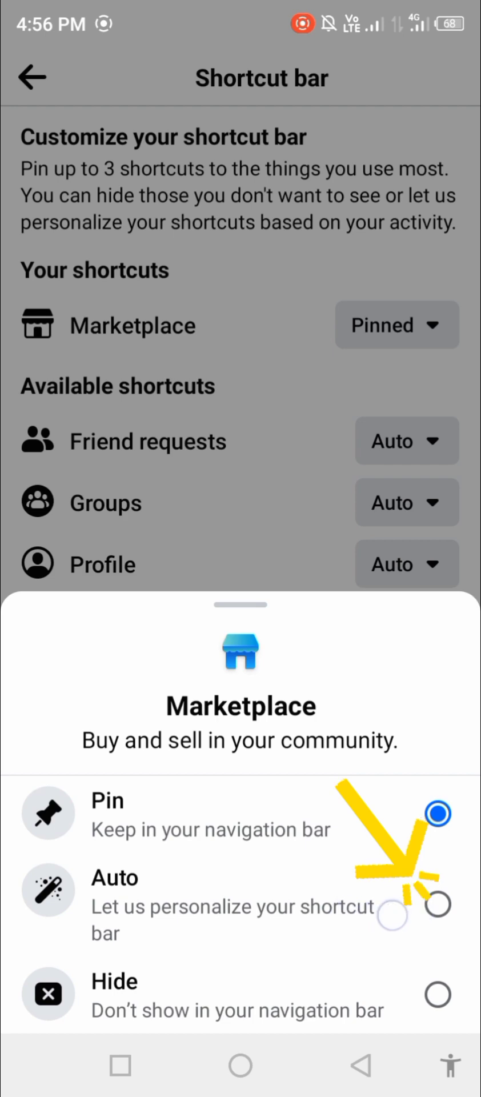
{"action": "left_click", "coordinate": [437, 812]}
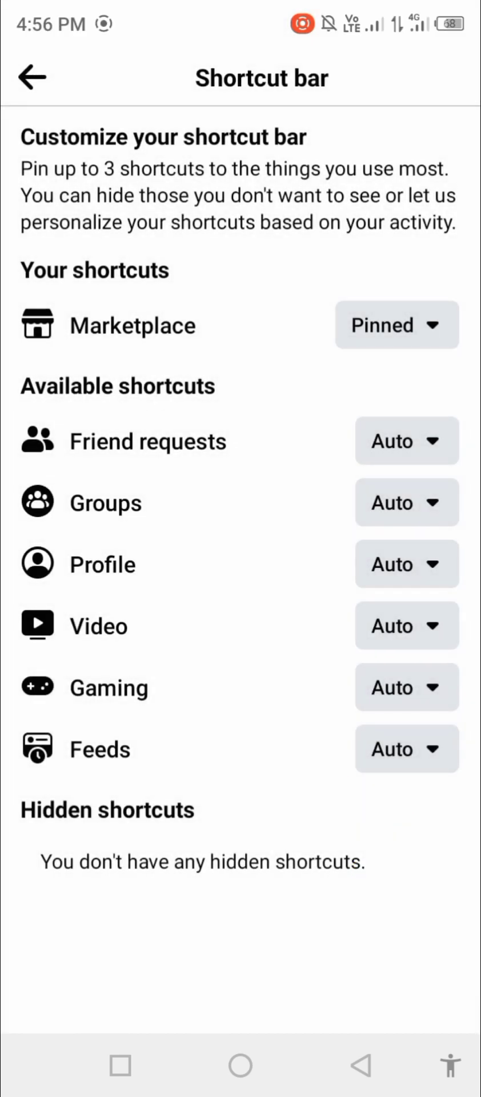
{"action": "left_click", "coordinate": [396, 324]}
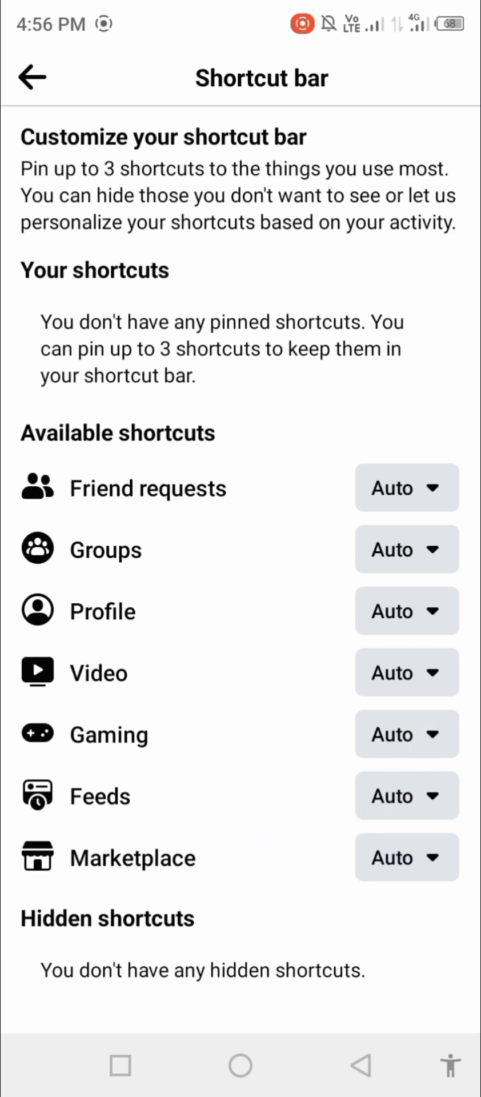
{"action": "key", "text": "power"}
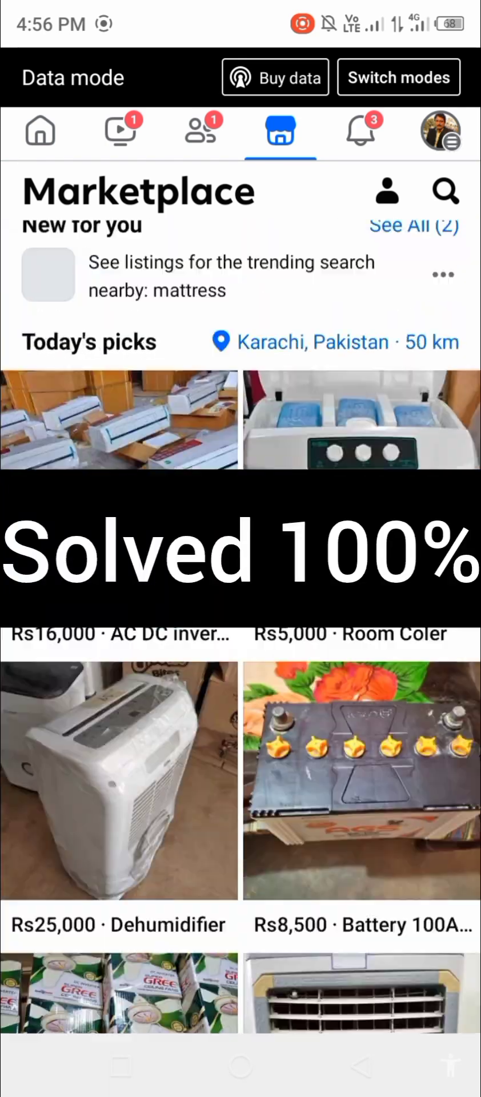
{"action": "scroll", "scroll_direction": "down", "scroll_amount": 3}
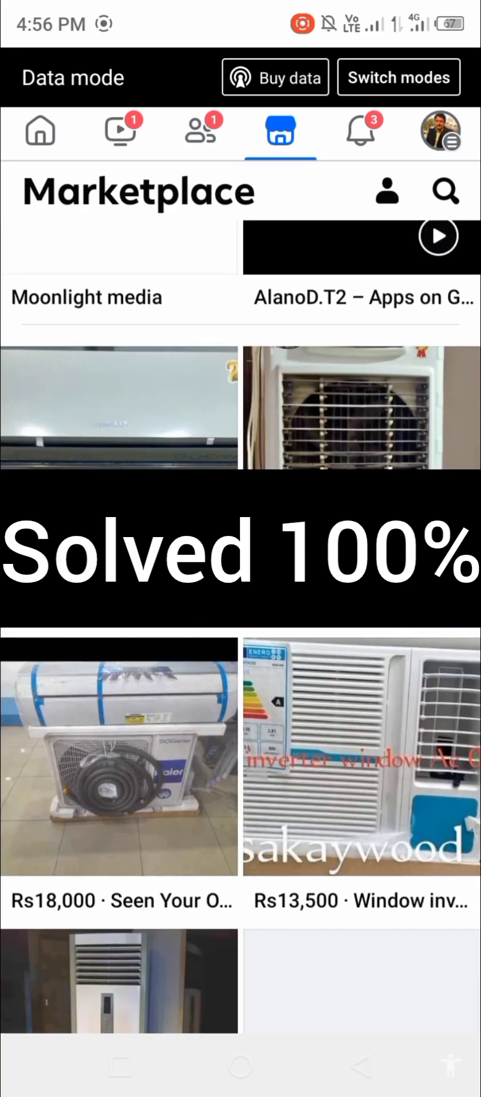